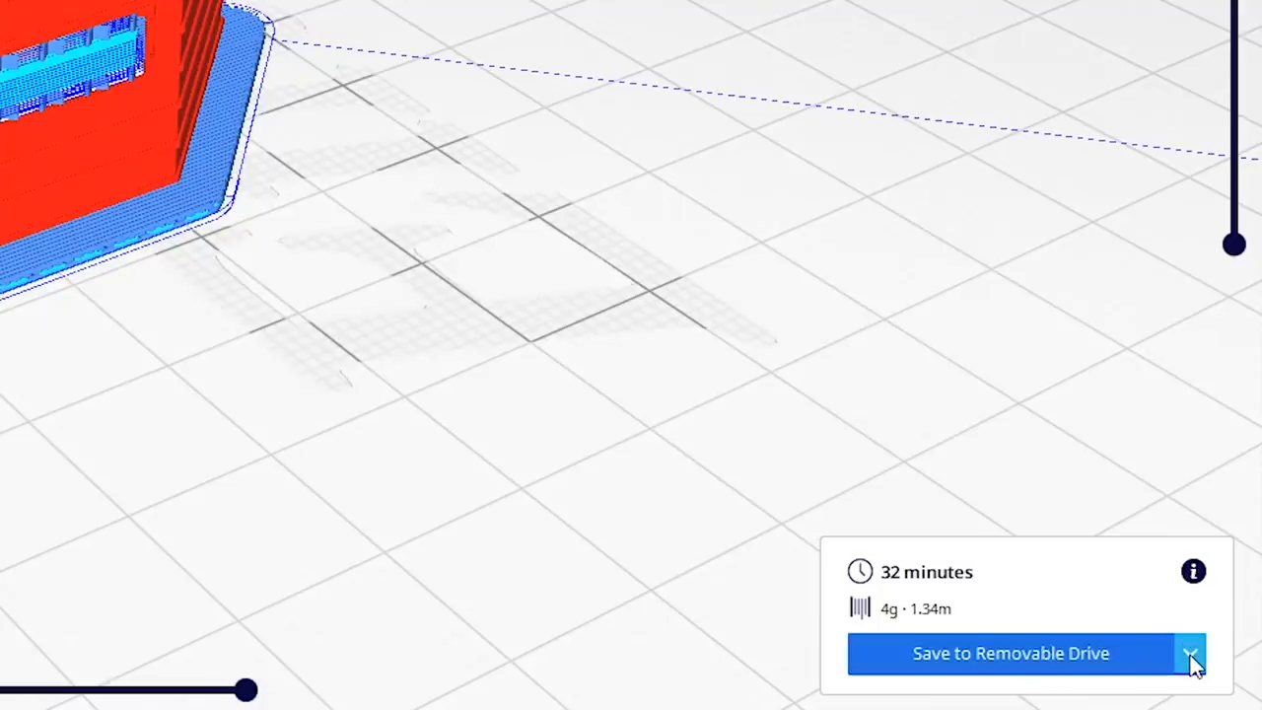
- Change the output destination from removable drive to Save to File
click(1191, 653)
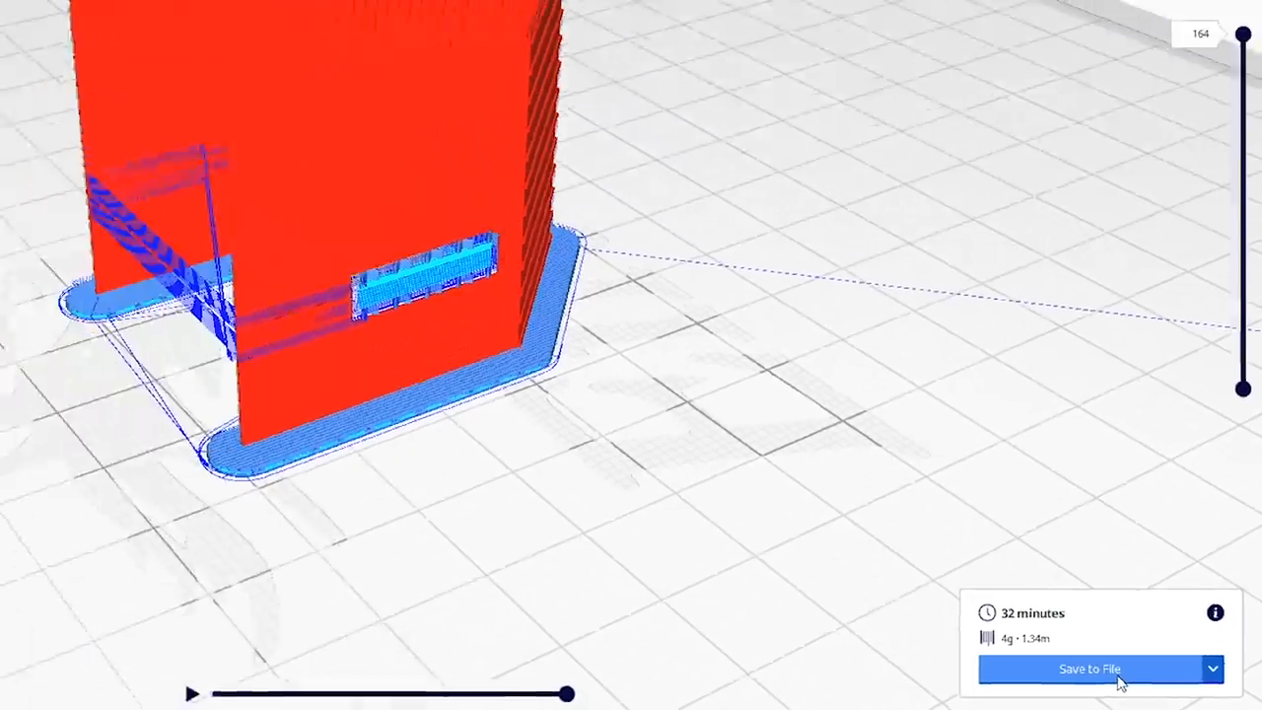
click(1088, 668)
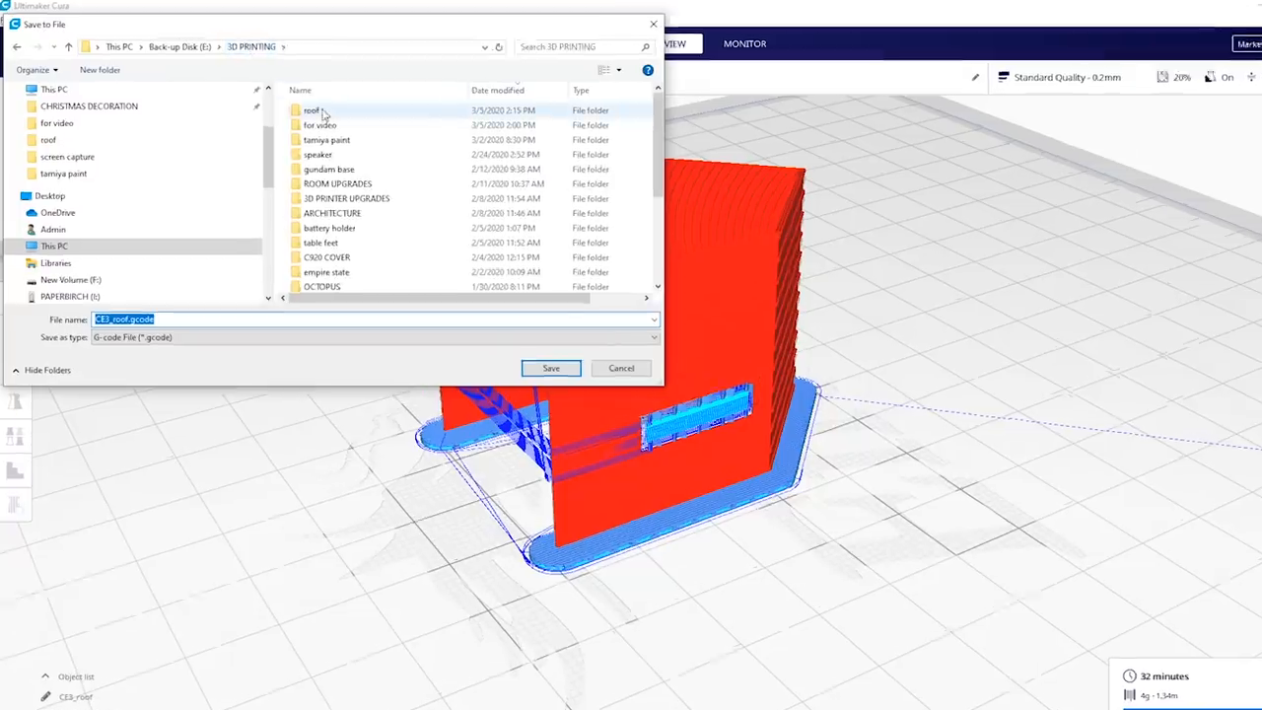
- Choose the roof folder as the save location and name the G-code file 'roof'
double_click(312, 111)
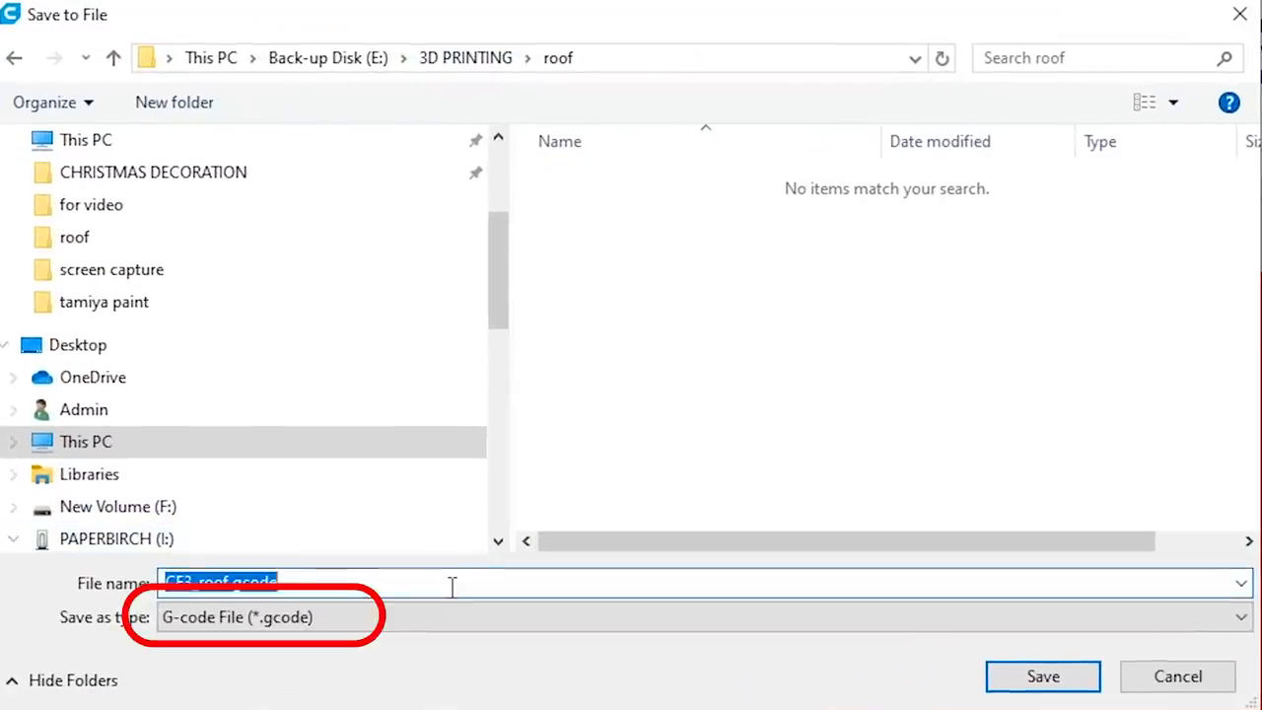
text(roof)
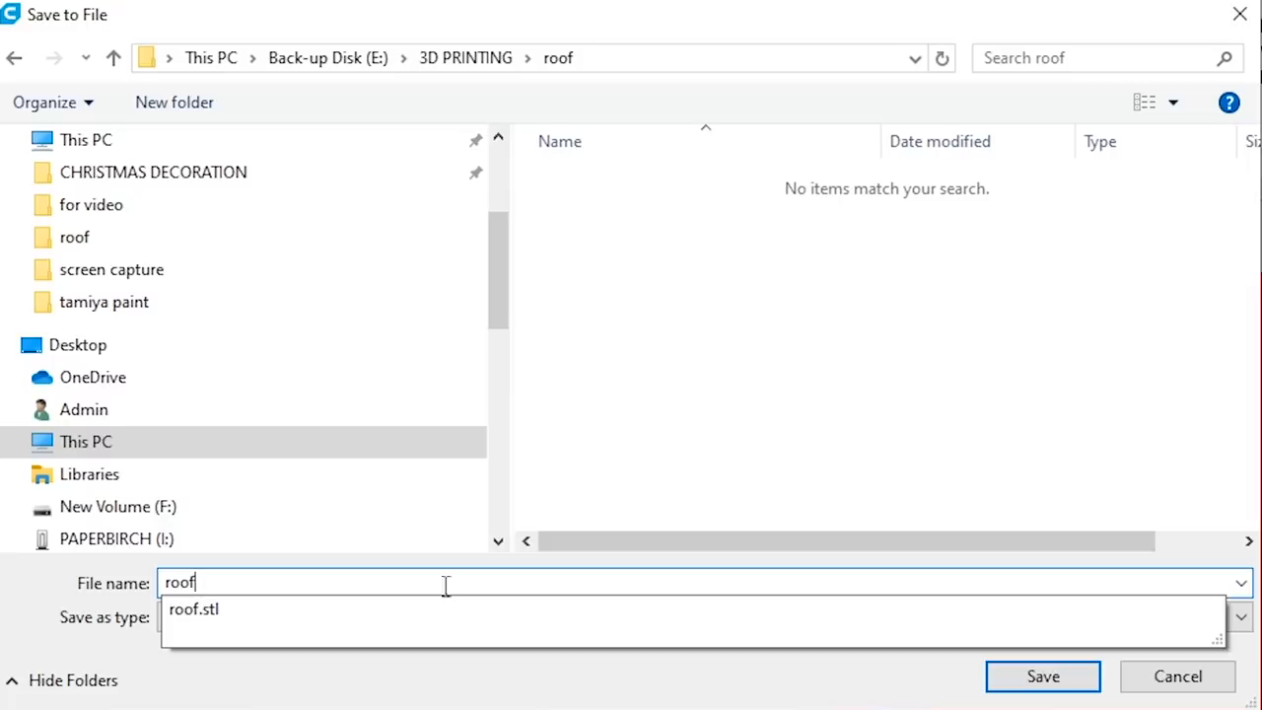